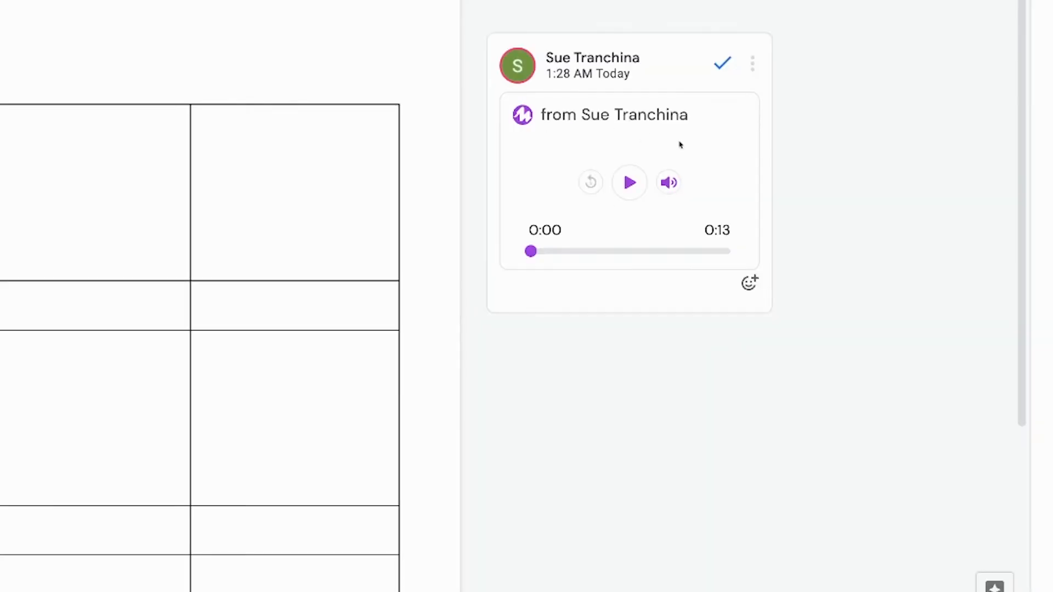
mouse_move(678, 139)
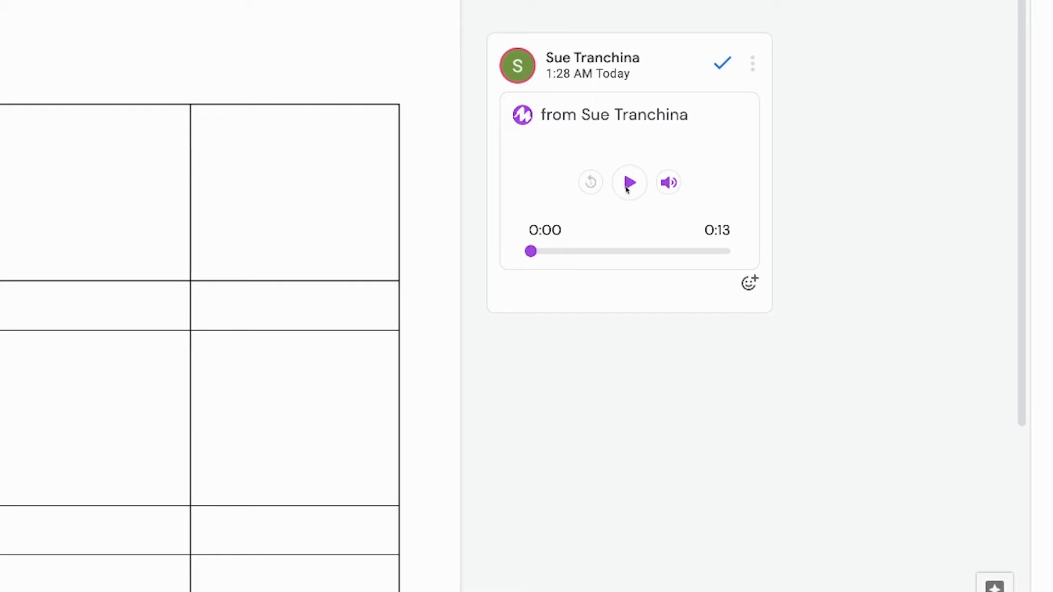
Play the Mote voice-note comment and pause it partway through
left_click(629, 182)
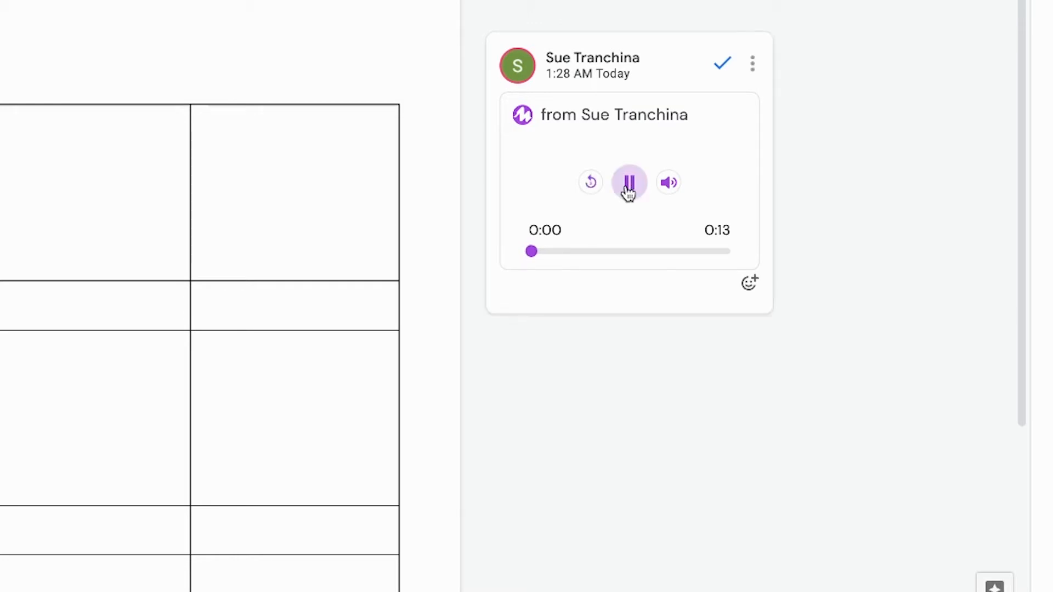
left_click(630, 182)
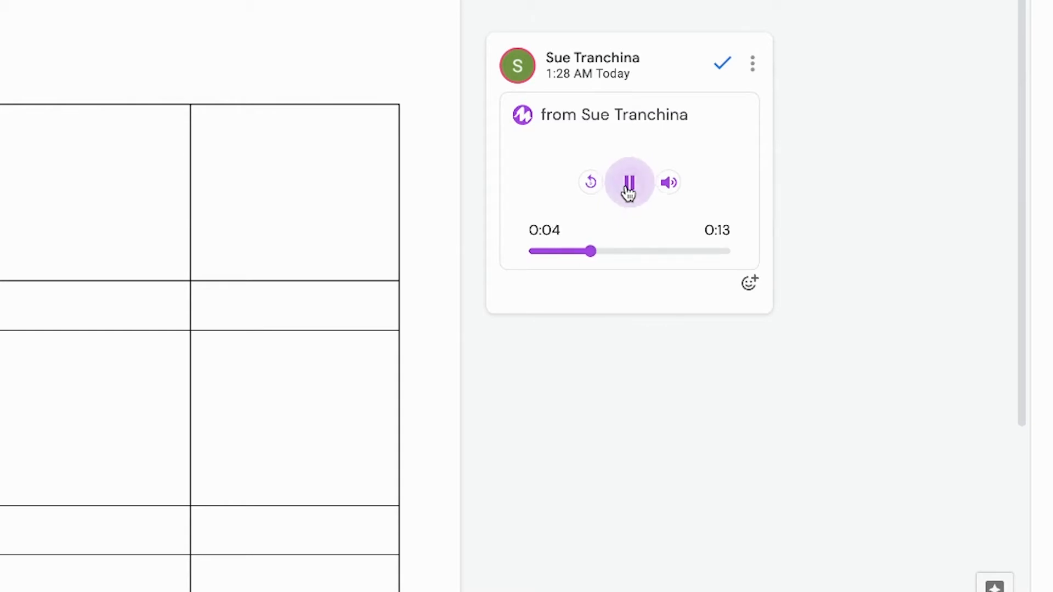
left_click(630, 182)
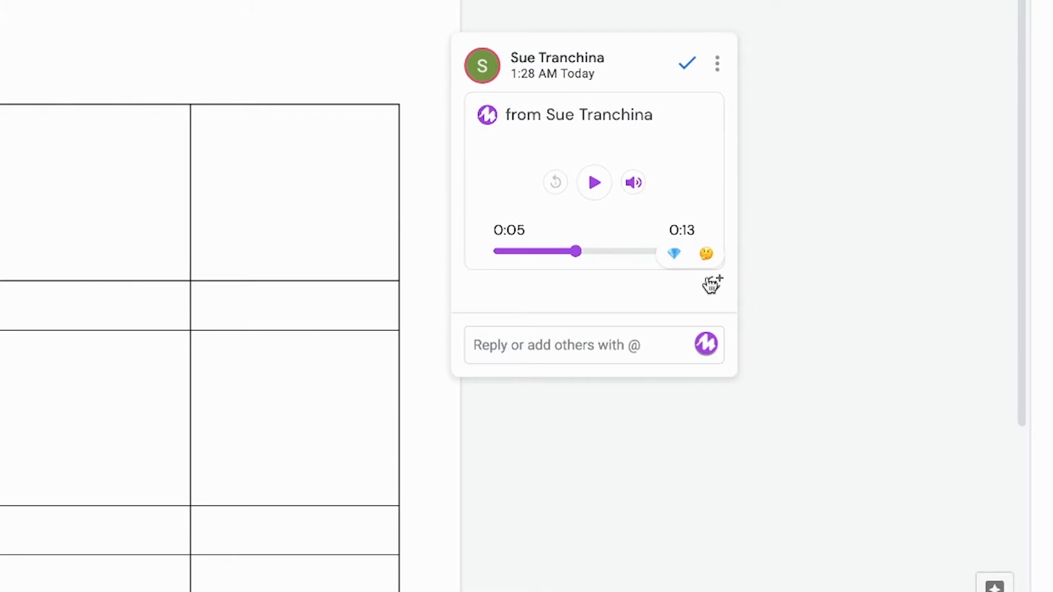
mouse_move(705, 254)
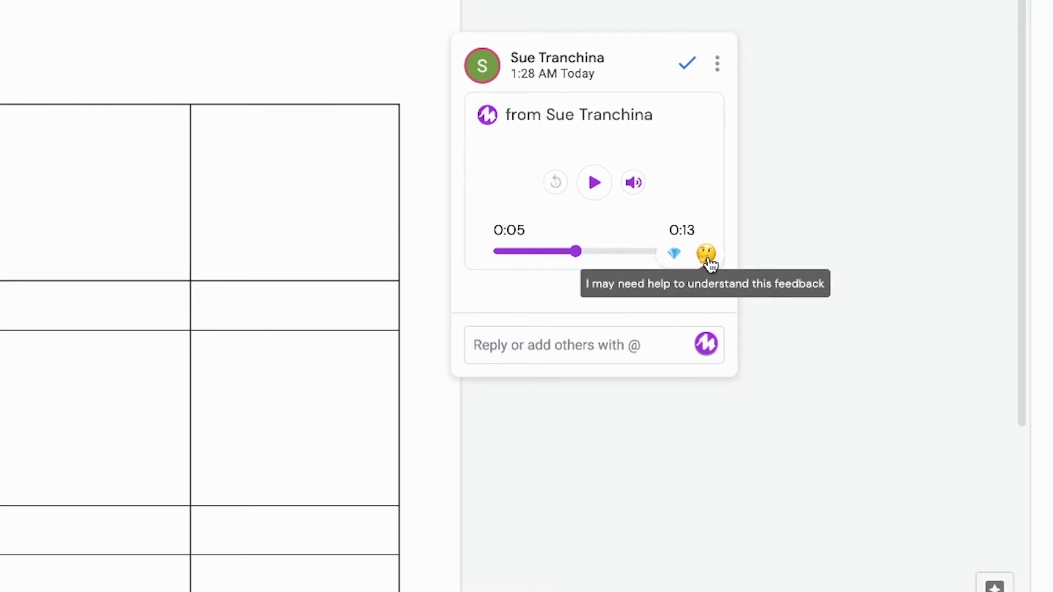
Post a text reply reading "Got it!" in the comment thread
left_click(582, 344)
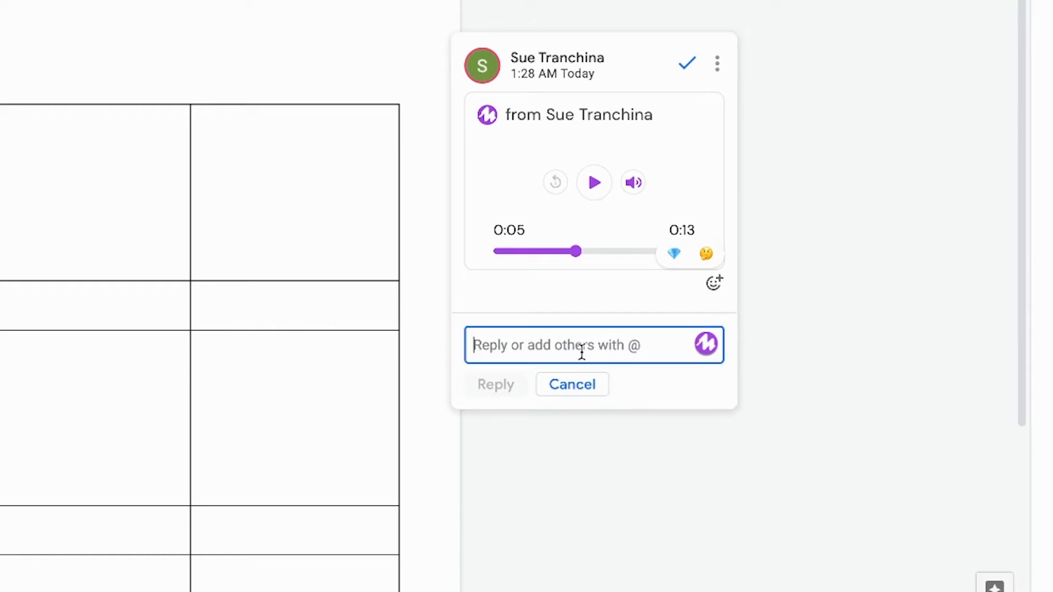
type("Got it!")
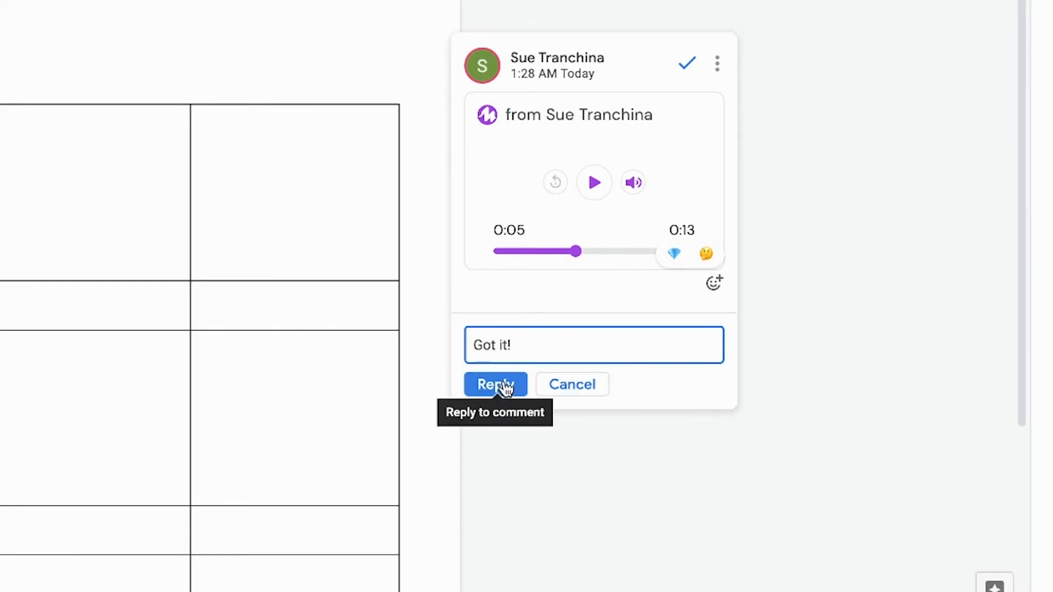
left_click(495, 385)
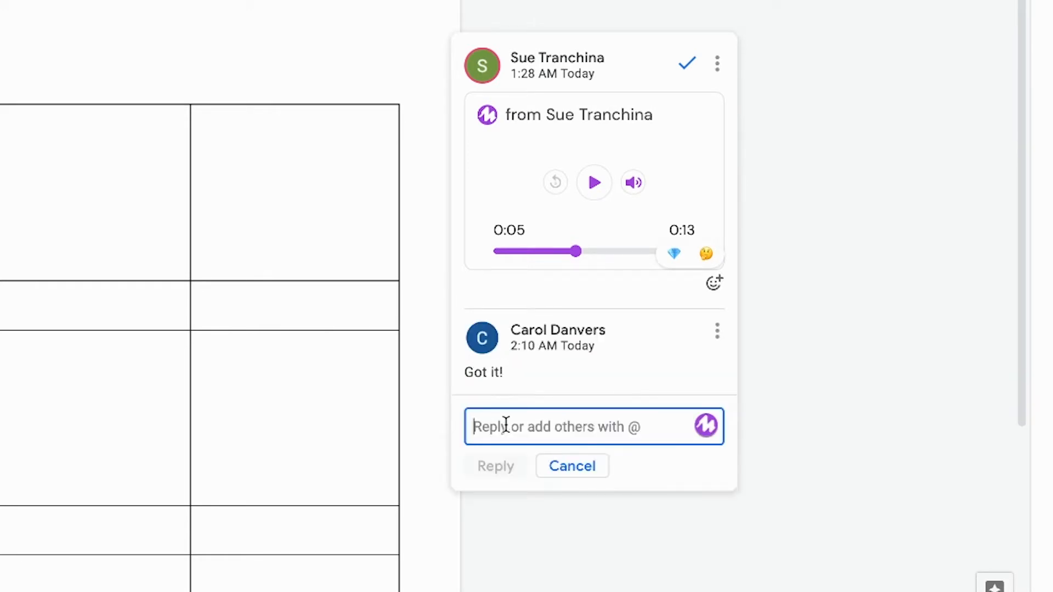
mouse_move(705, 429)
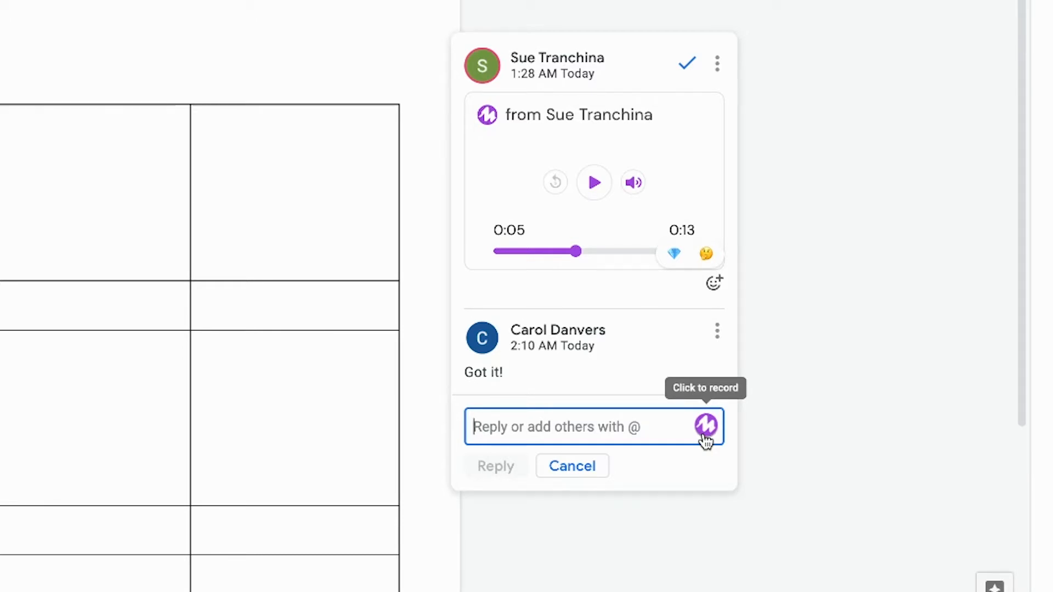
Record a five-second Mote voice reply and post it to the comment thread
left_click(702, 427)
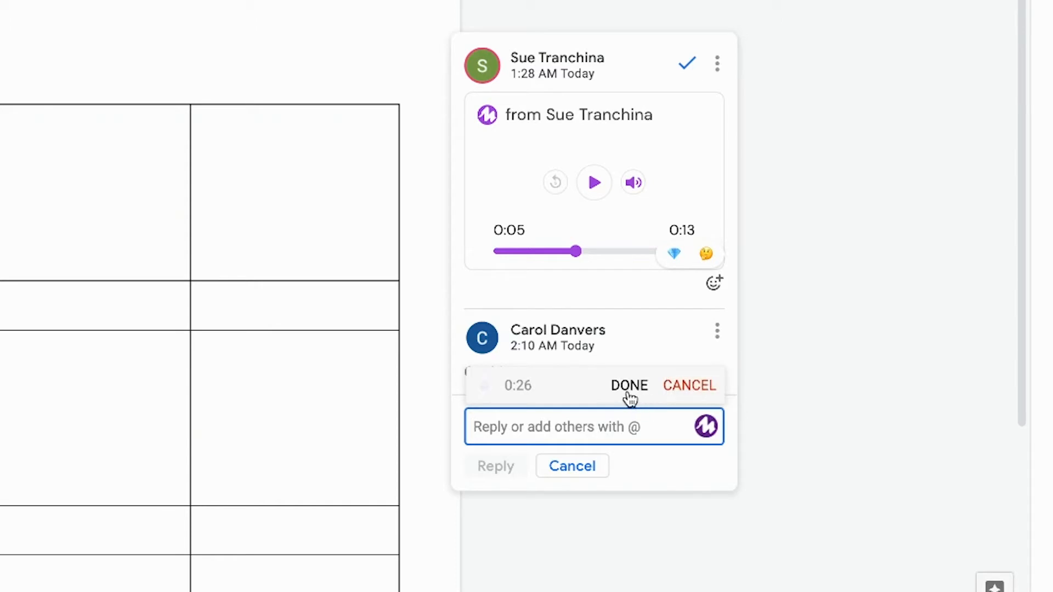
left_click(629, 385)
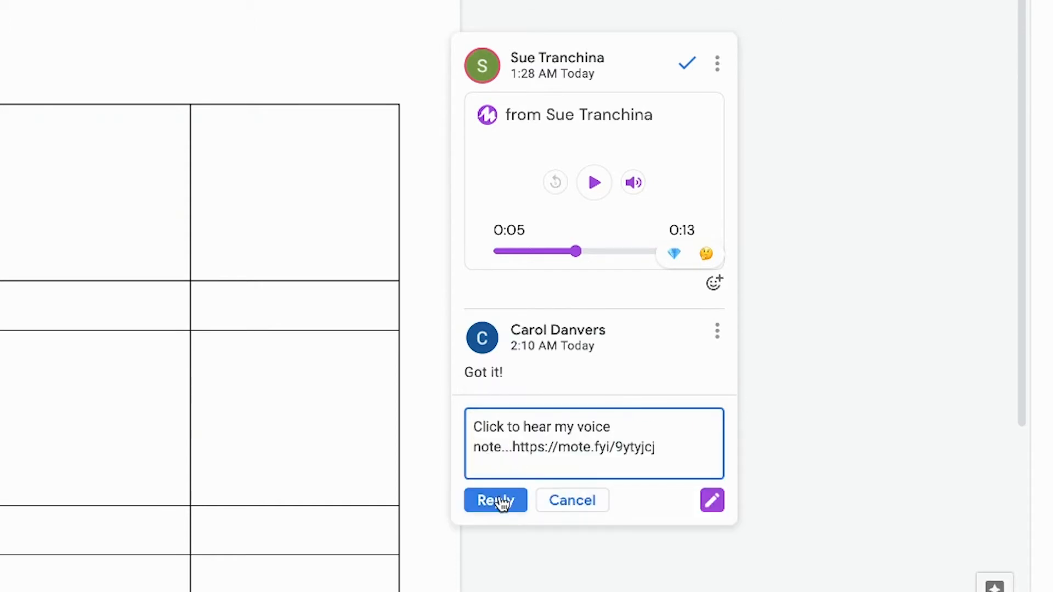
left_click(494, 500)
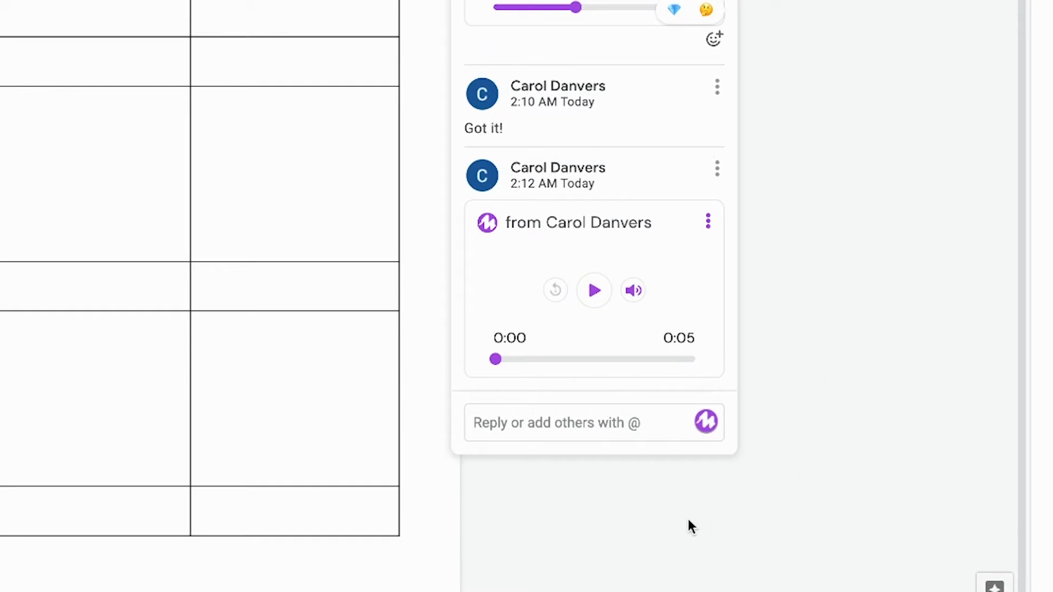
mouse_move(639, 386)
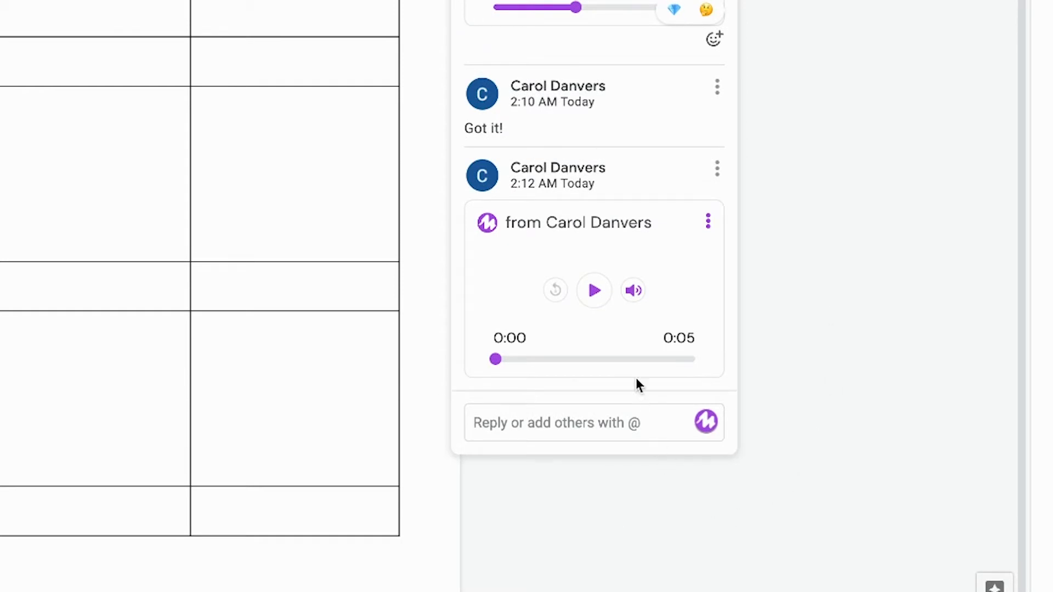
mouse_move(594, 291)
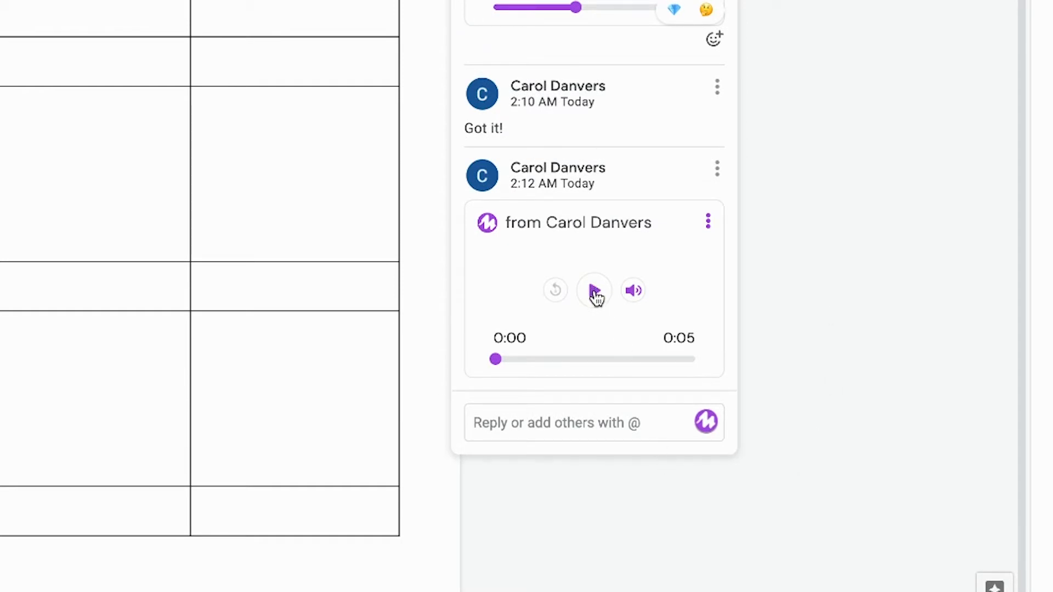
Play back Carol's new voice-note reply in the thread
left_click(594, 290)
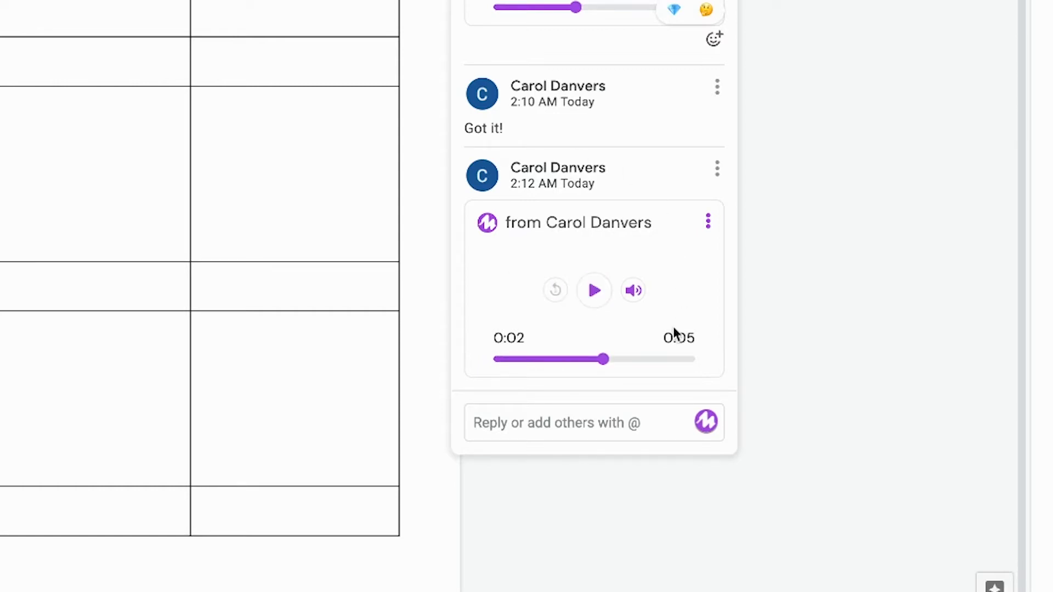
left_click(716, 168)
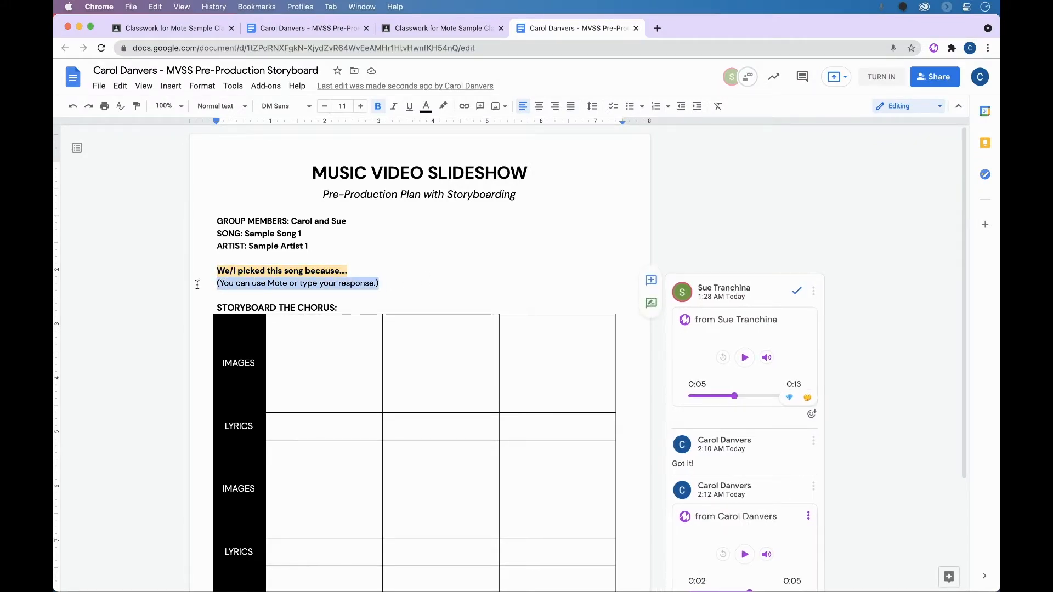
mouse_move(650, 280)
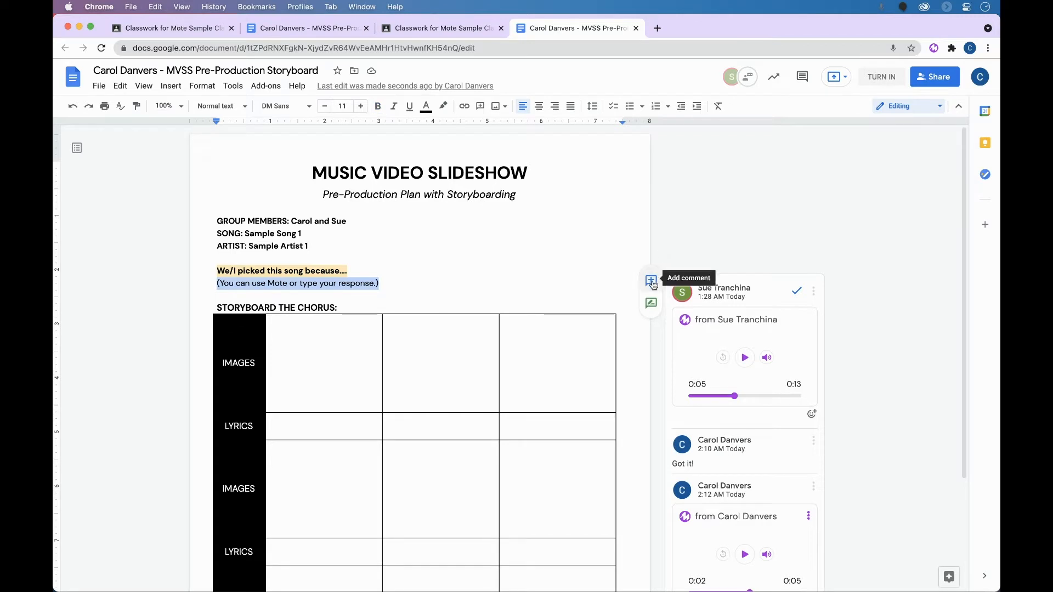
Post Carol's four-second voice-note comment on the "(You can use Mote or type your response.)" line
left_click(650, 279)
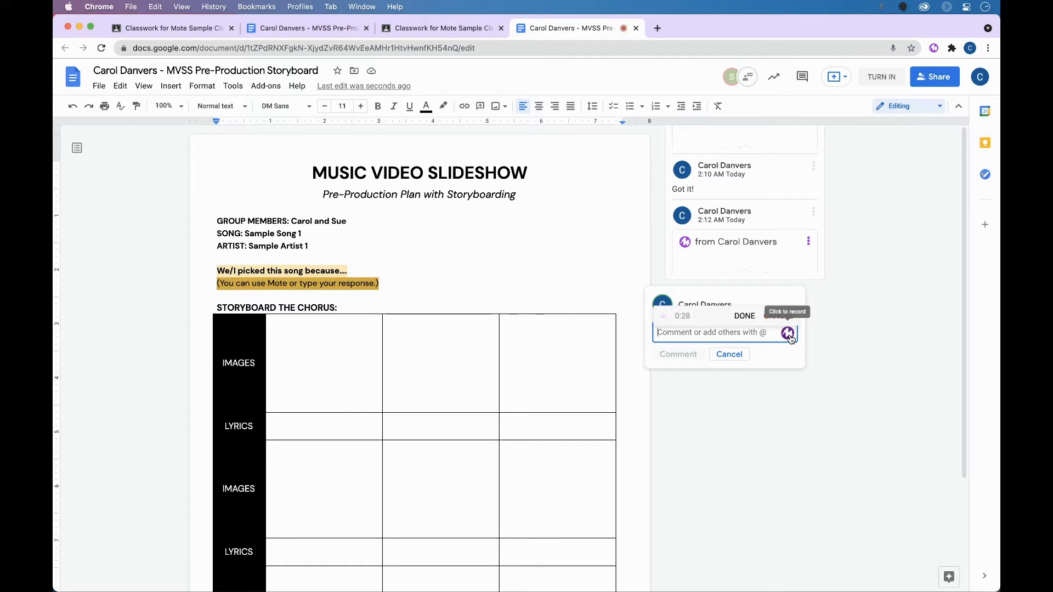
left_click(744, 316)
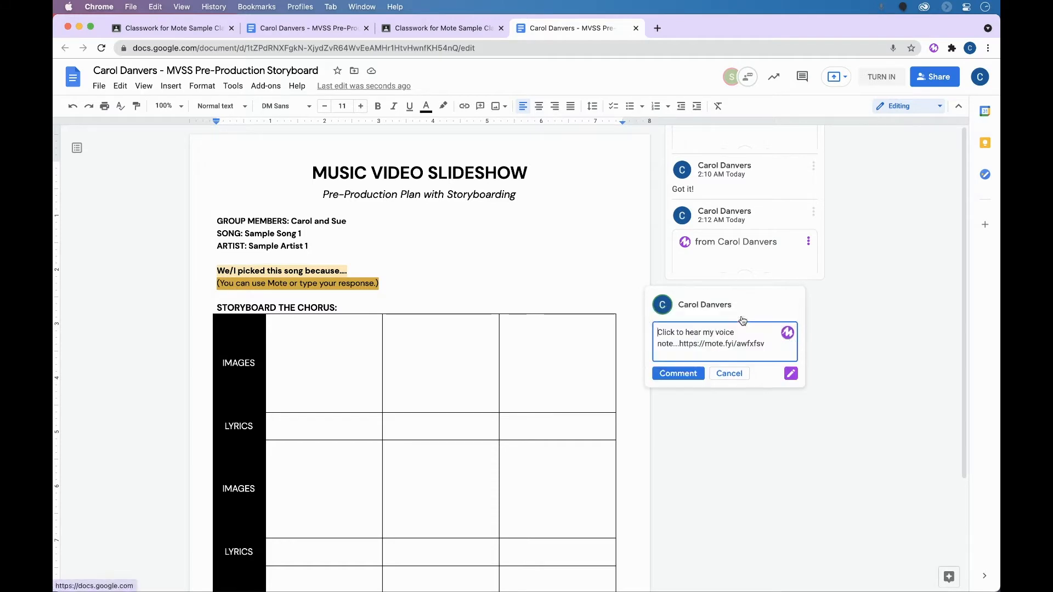
left_click(678, 373)
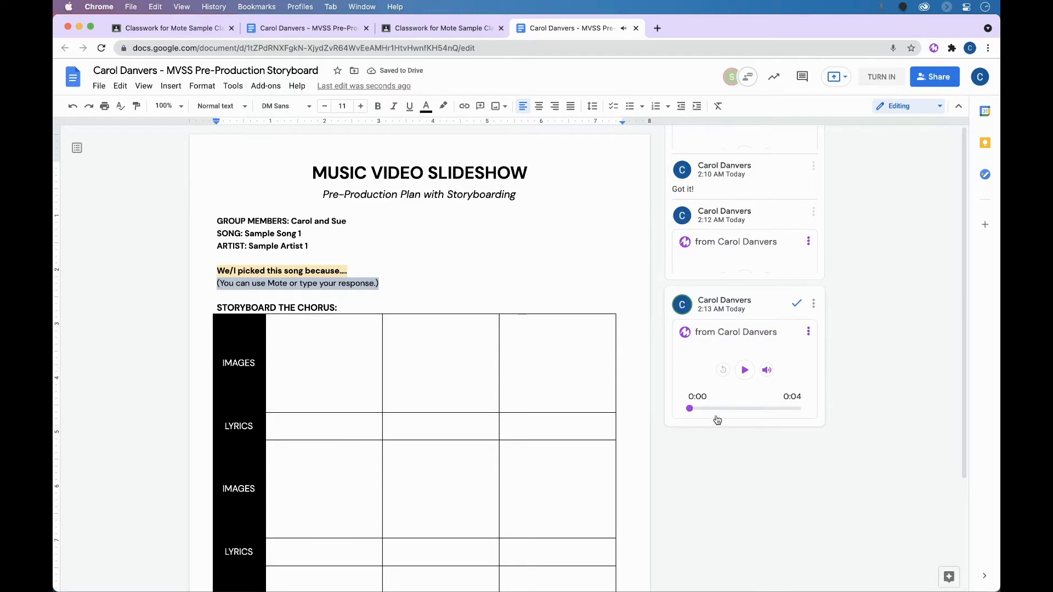
left_click(373, 293)
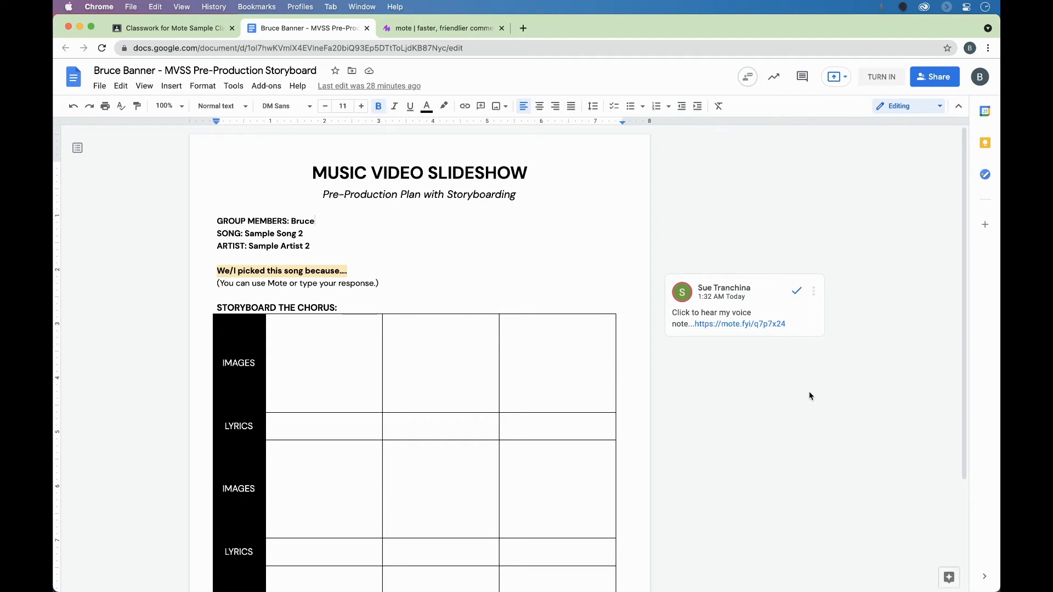
Open Sue's mote.fyi link, play her nine-second note, then start a reply on the thread
left_click(315, 222)
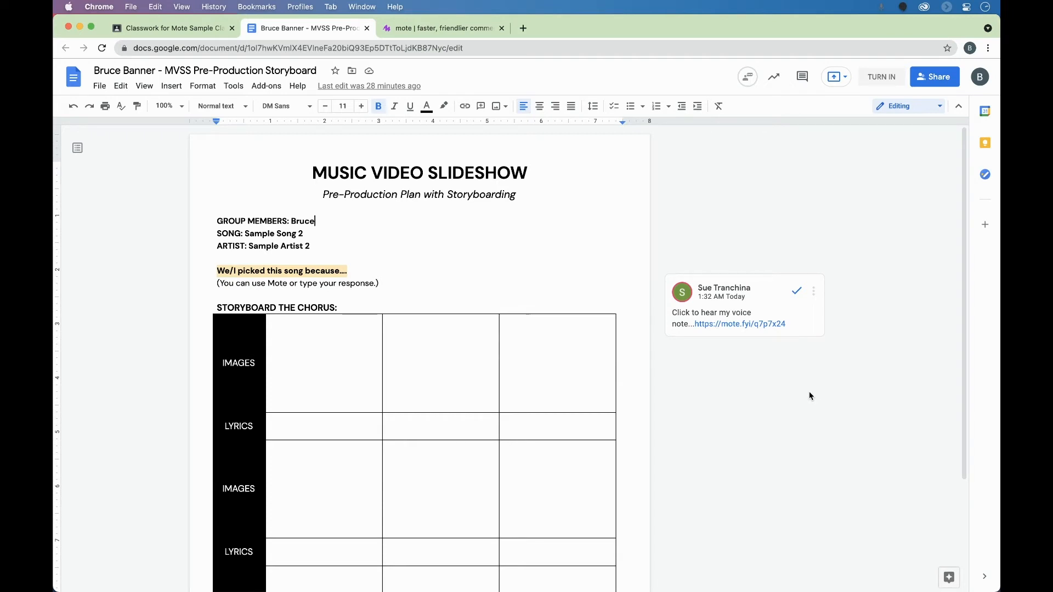
mouse_move(766, 327)
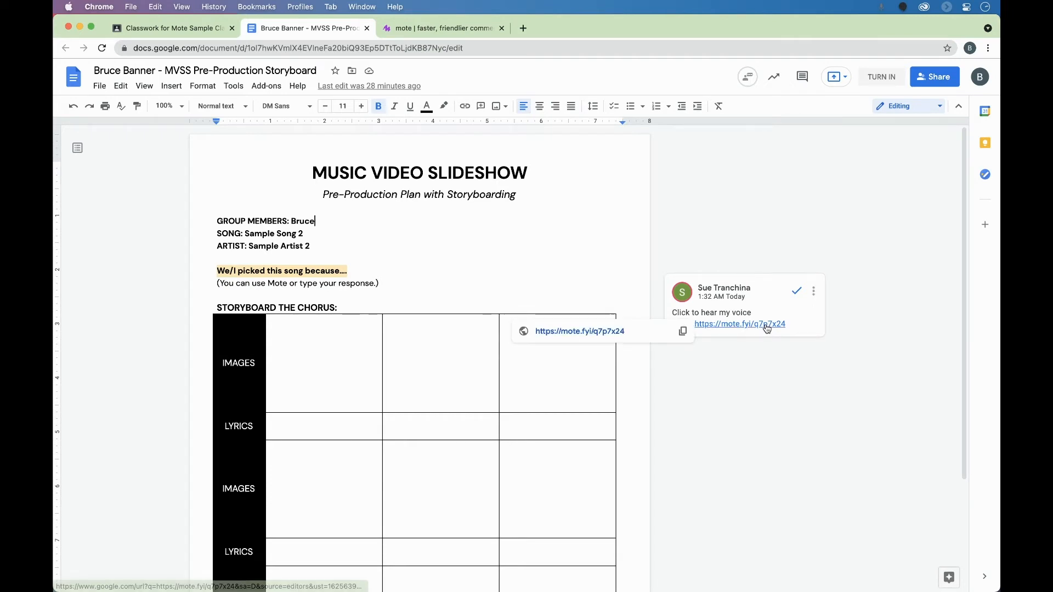
left_click(740, 324)
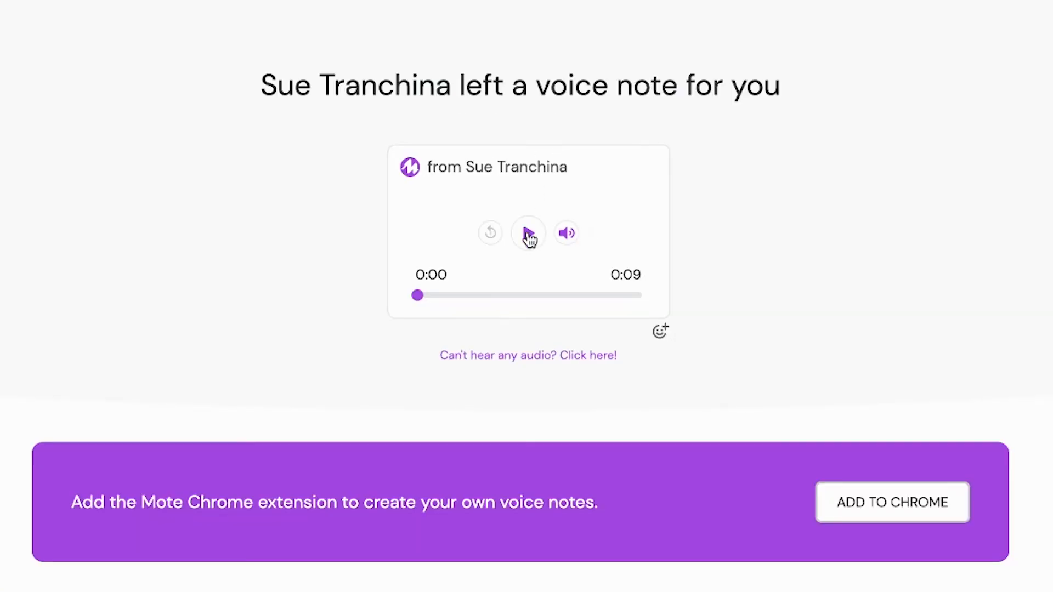
left_click(527, 233)
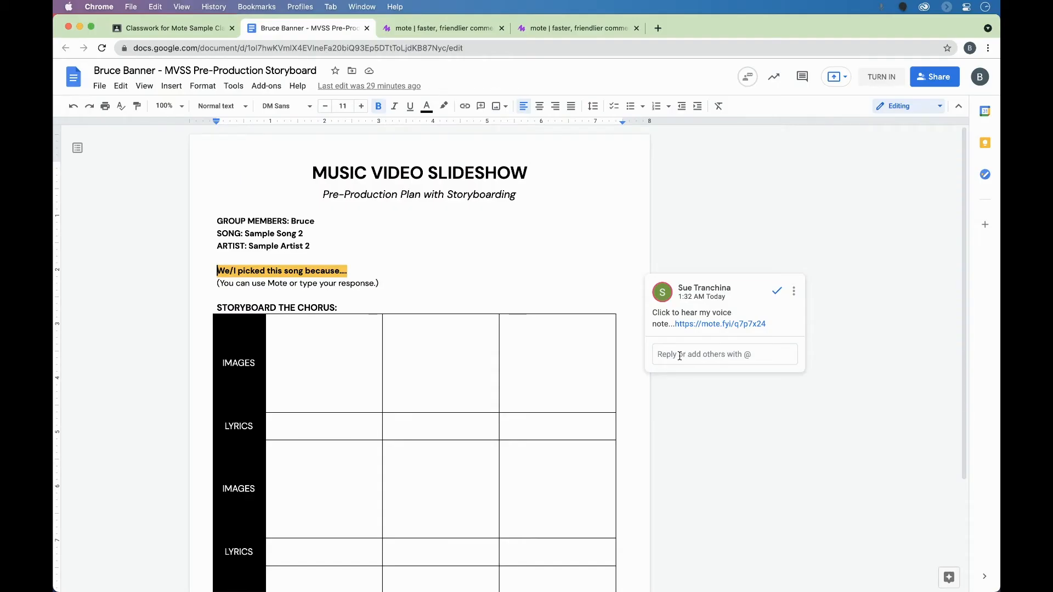
left_click(724, 354)
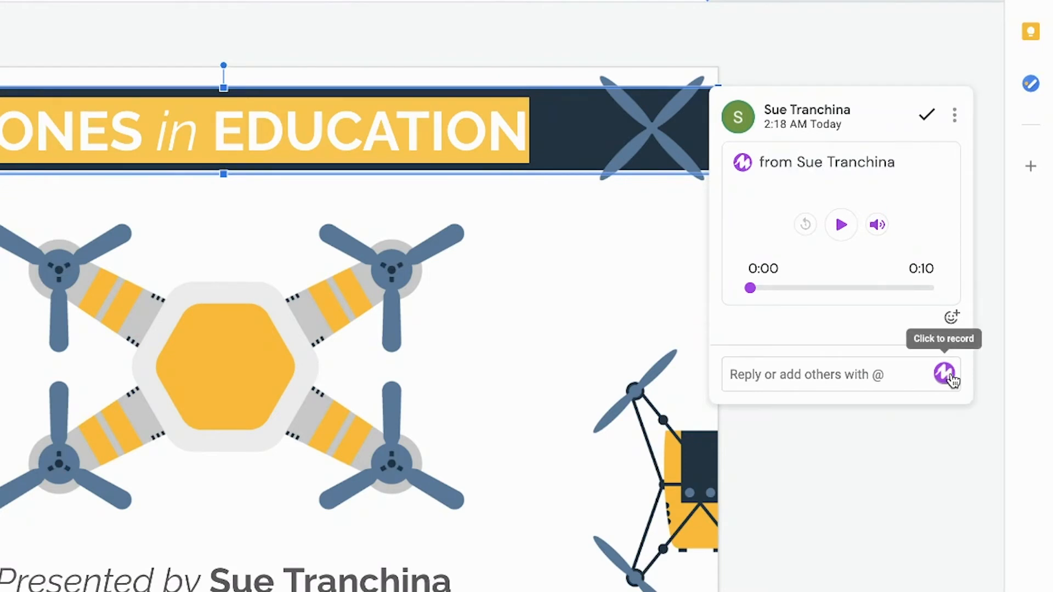
Record a voice reply to the title-slide comment, then start a voice comment on the OVERVIEW heading
left_click(944, 375)
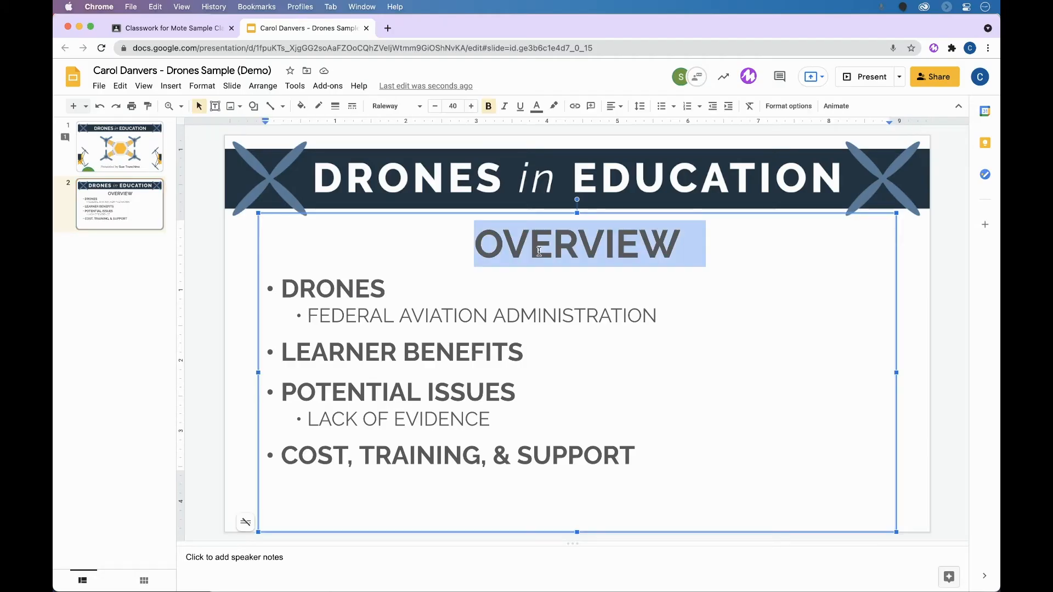
left_click(590, 107)
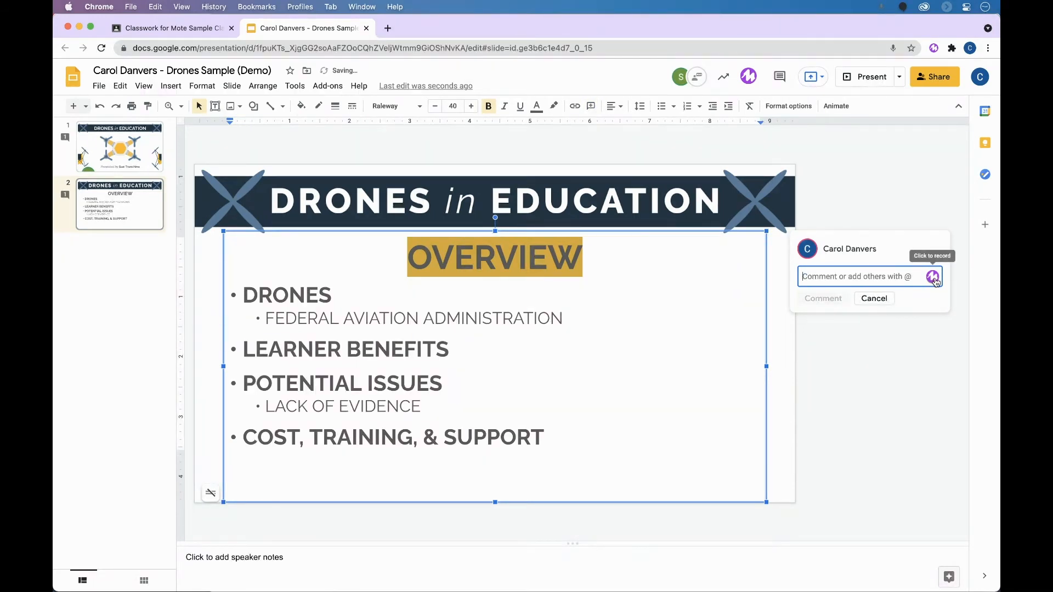
left_click(932, 276)
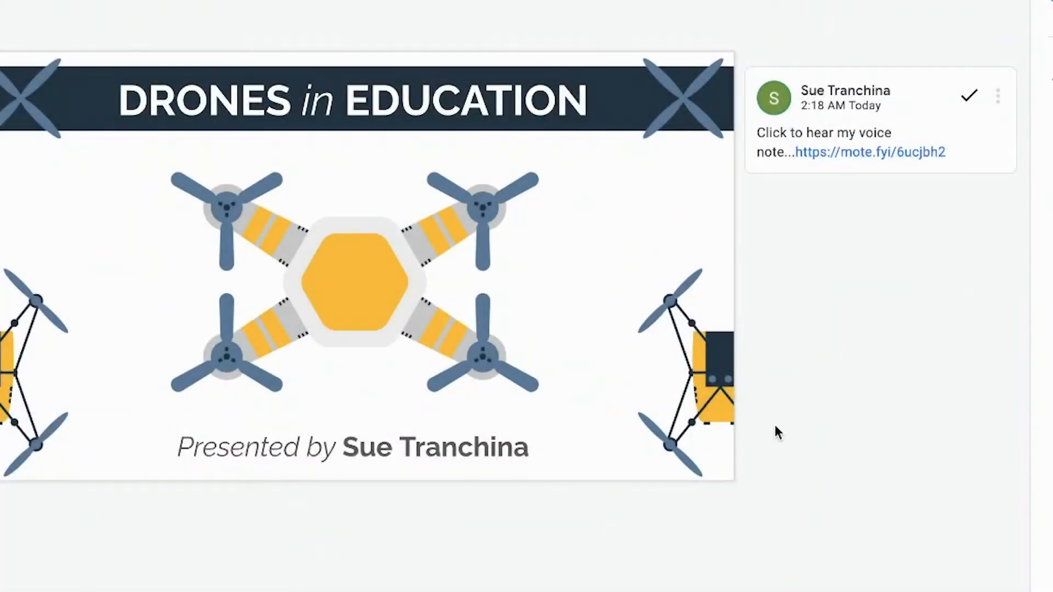
mouse_move(769, 436)
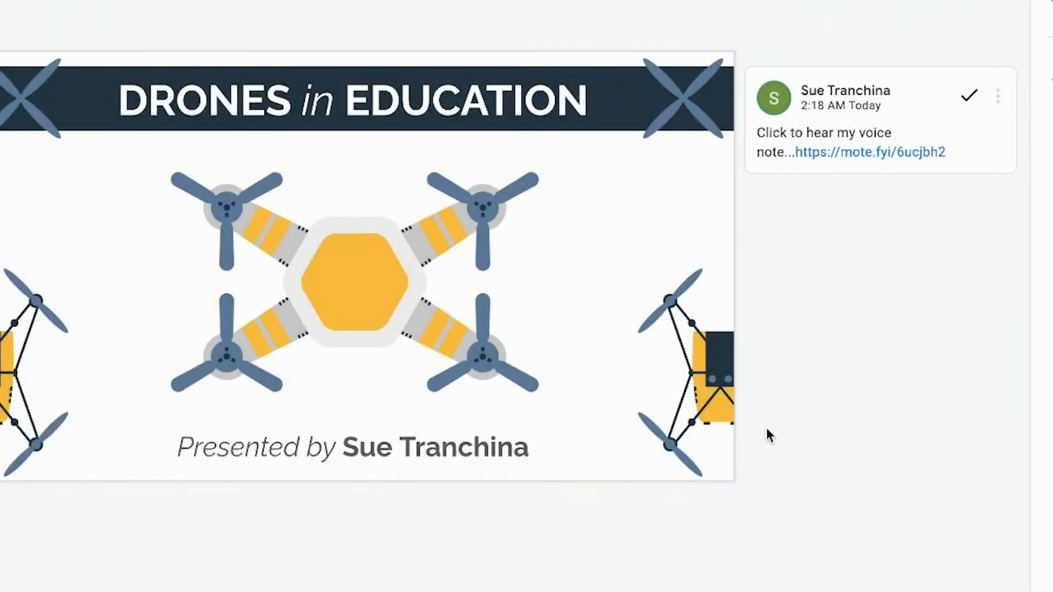
mouse_move(828, 156)
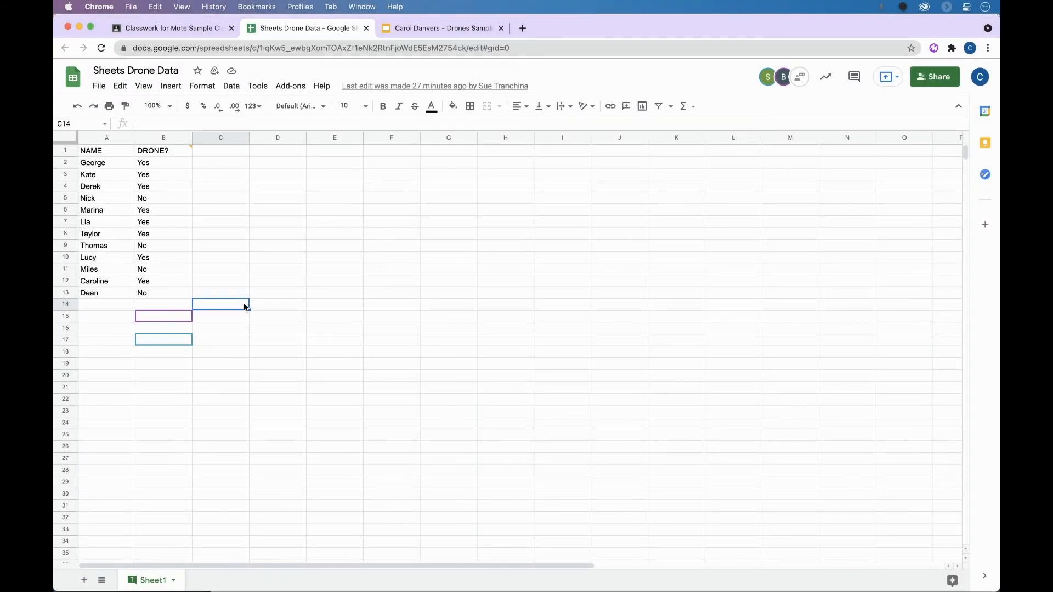
Show the comment on the DRONE? heading in B1 and play its voice note
left_click(163, 150)
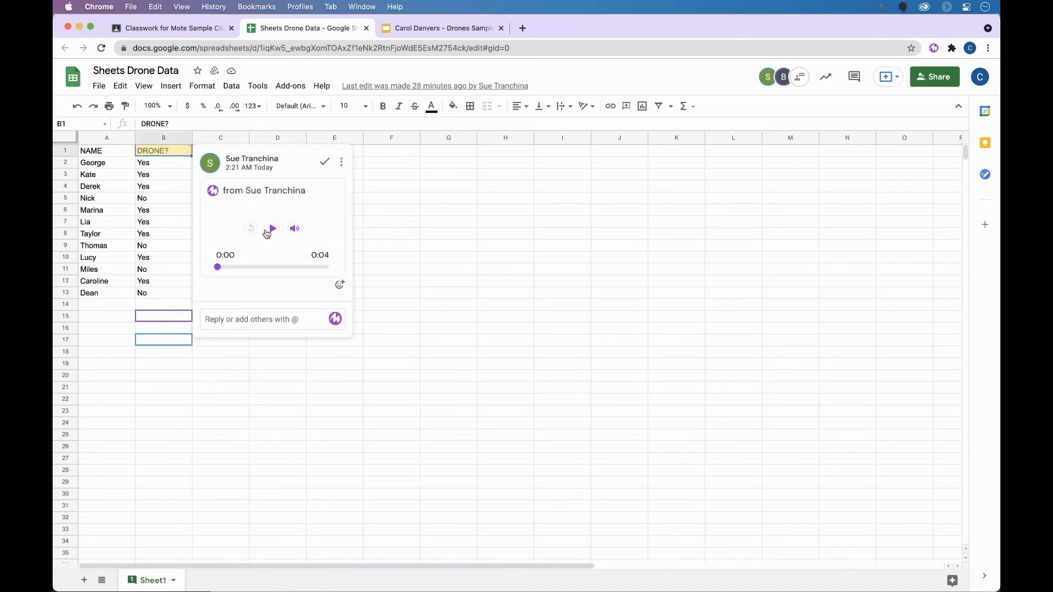
left_click(272, 319)
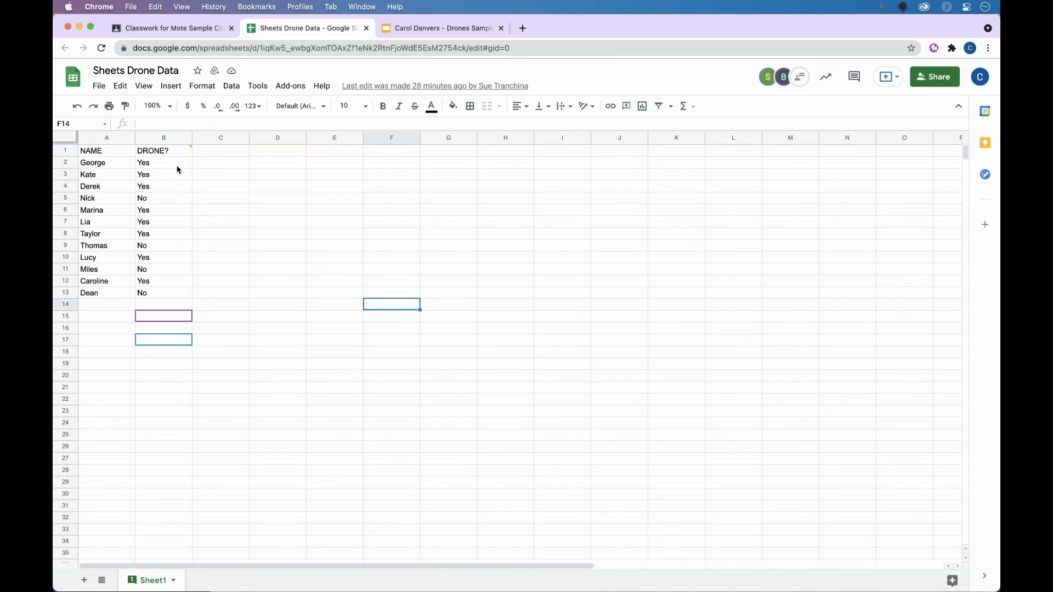
mouse_move(119, 165)
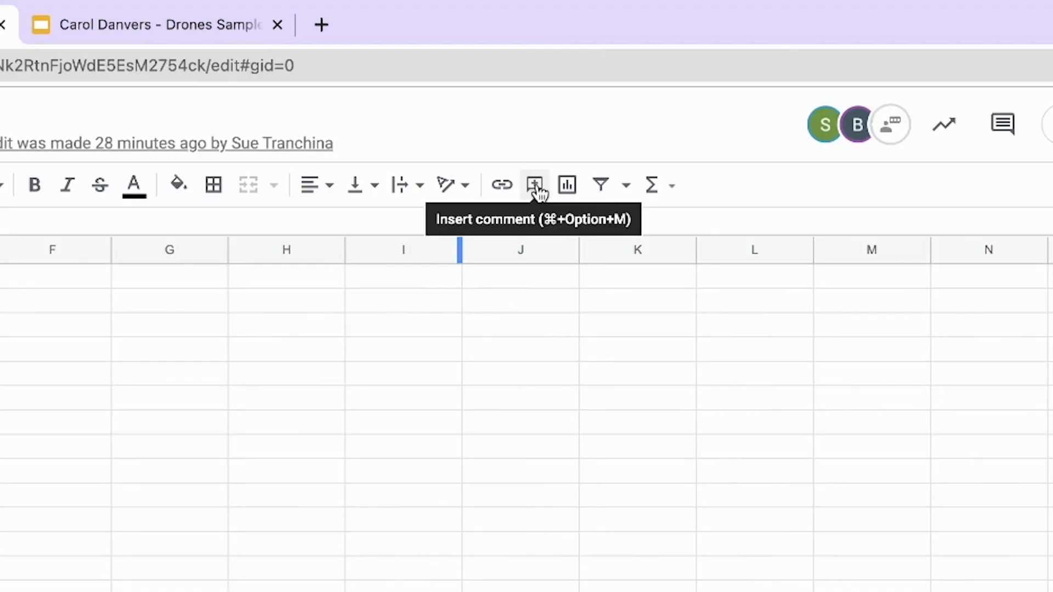
Record a new Mote voice-note comment on cell A2 and open the linked note
left_click(534, 184)
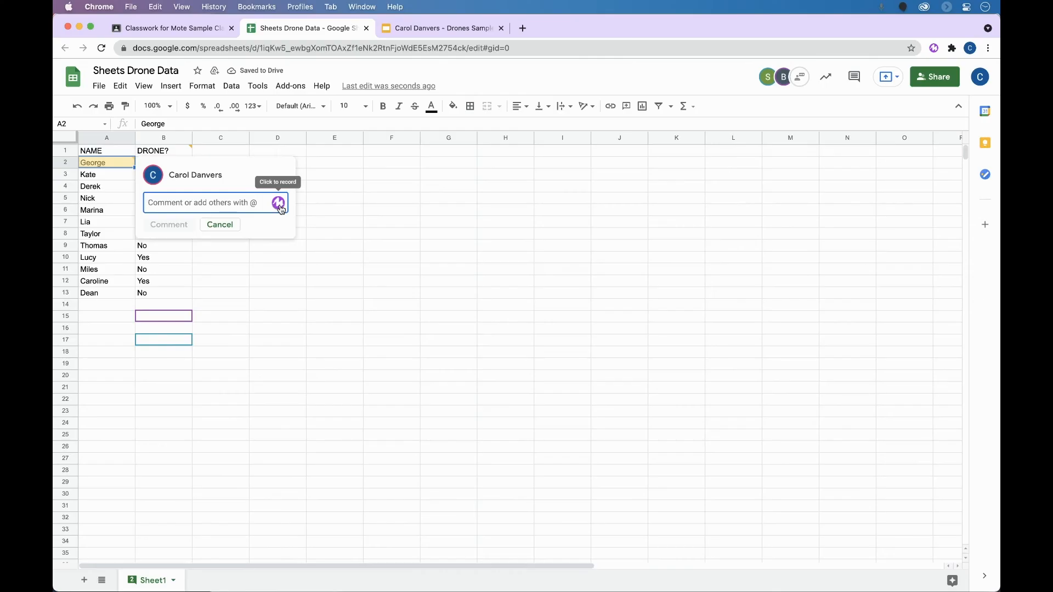
left_click(279, 203)
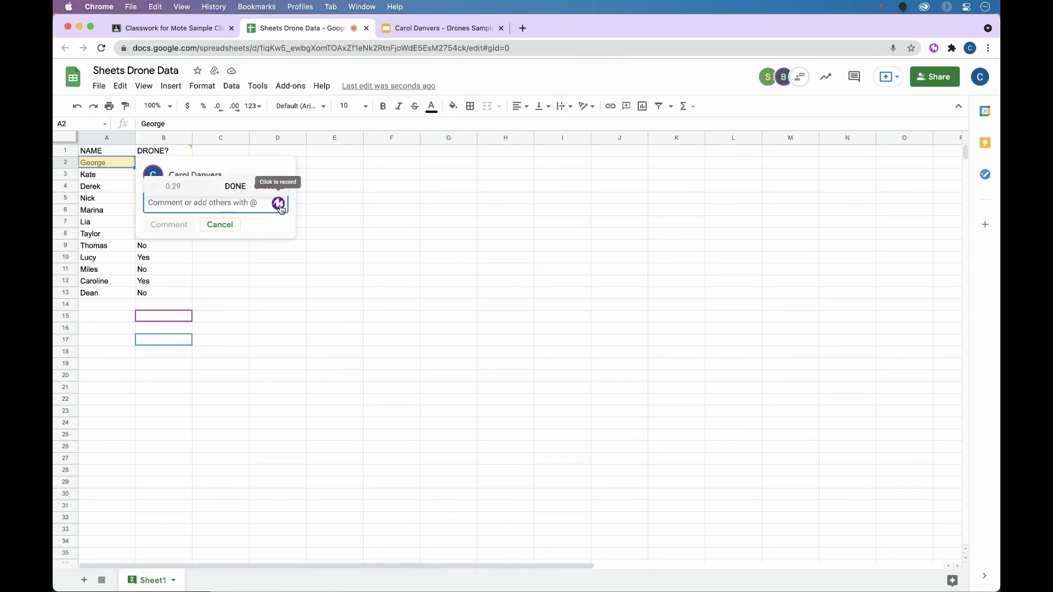
left_click(234, 186)
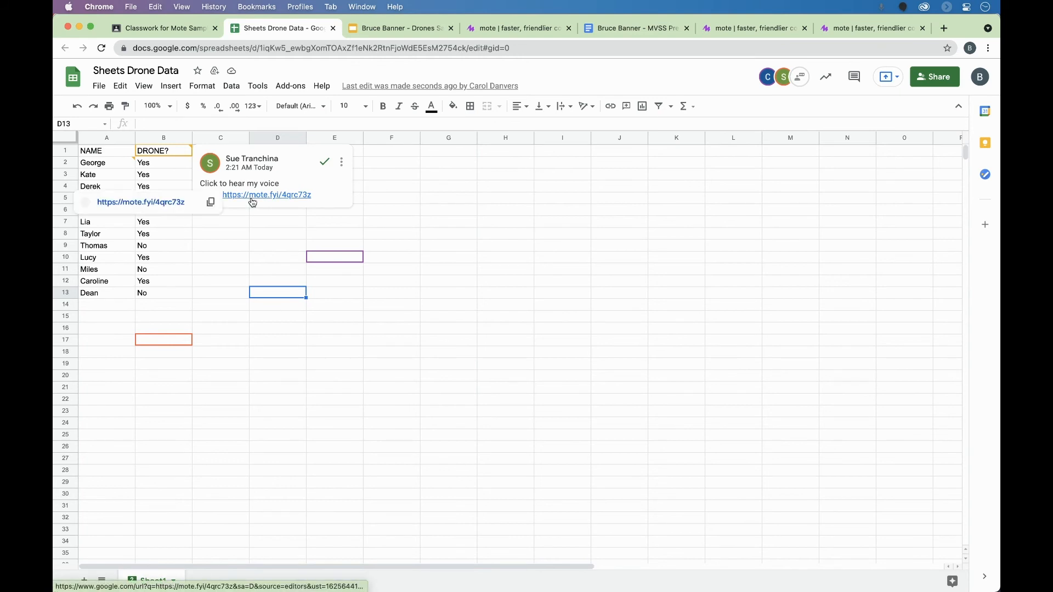
left_click(267, 196)
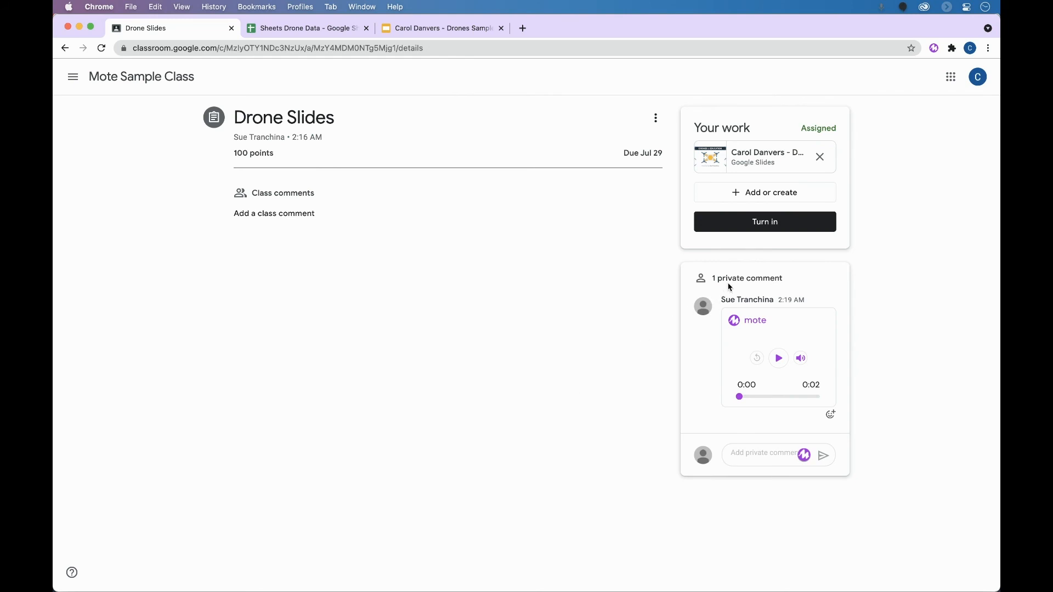
mouse_move(867, 398)
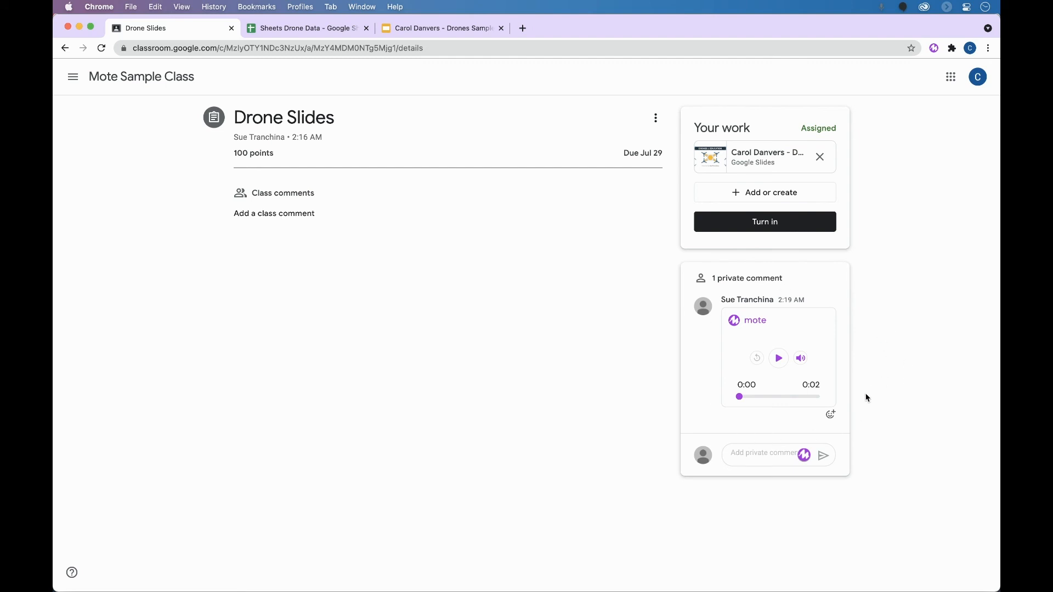
mouse_move(775, 379)
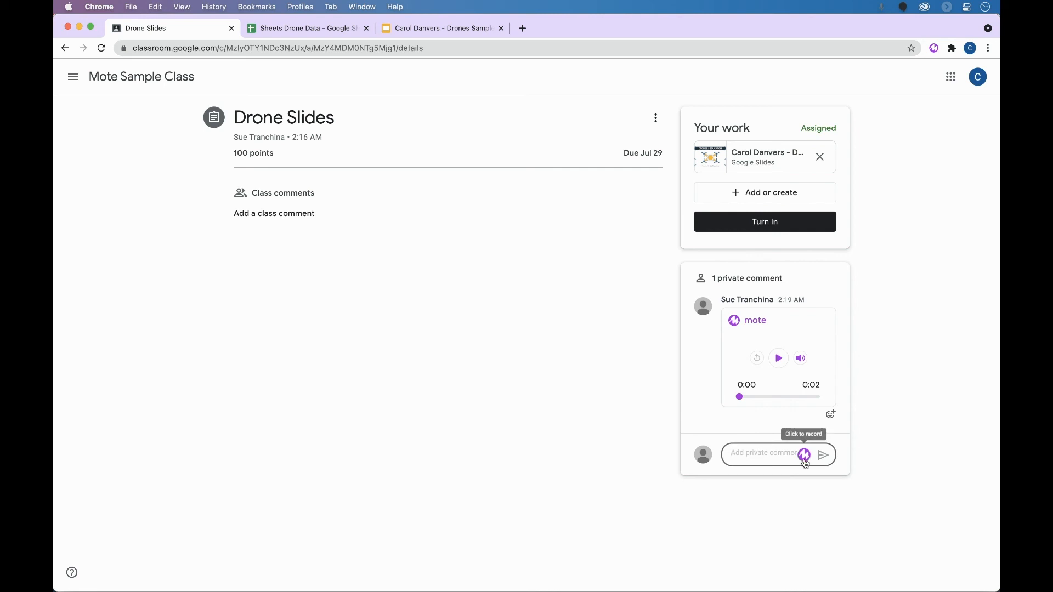
Record a private voice comment on the Drone Slides assignment, then open Sue's mote.fyi note page
left_click(803, 455)
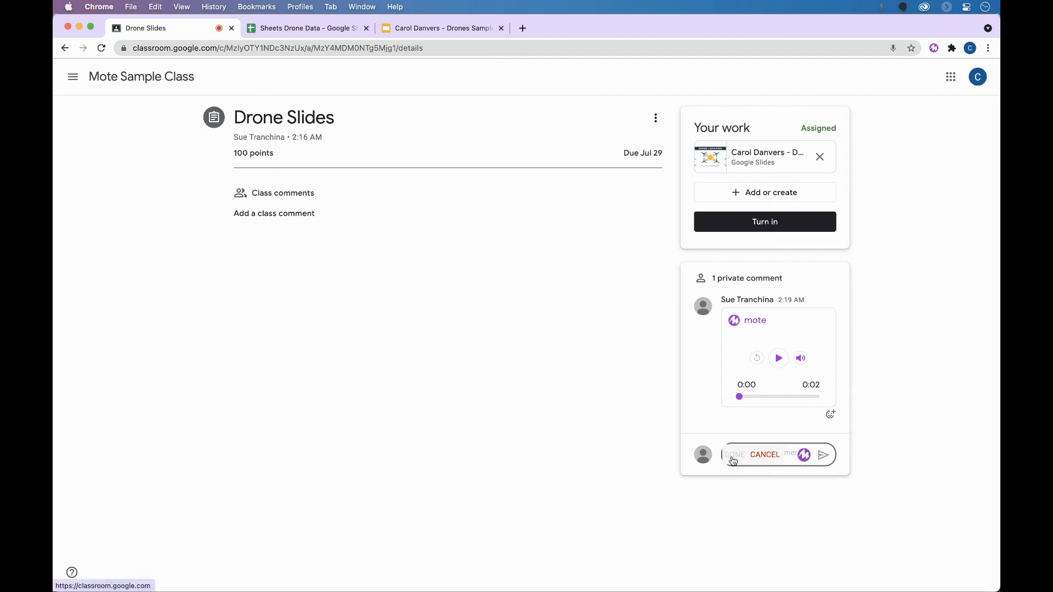
left_click(735, 454)
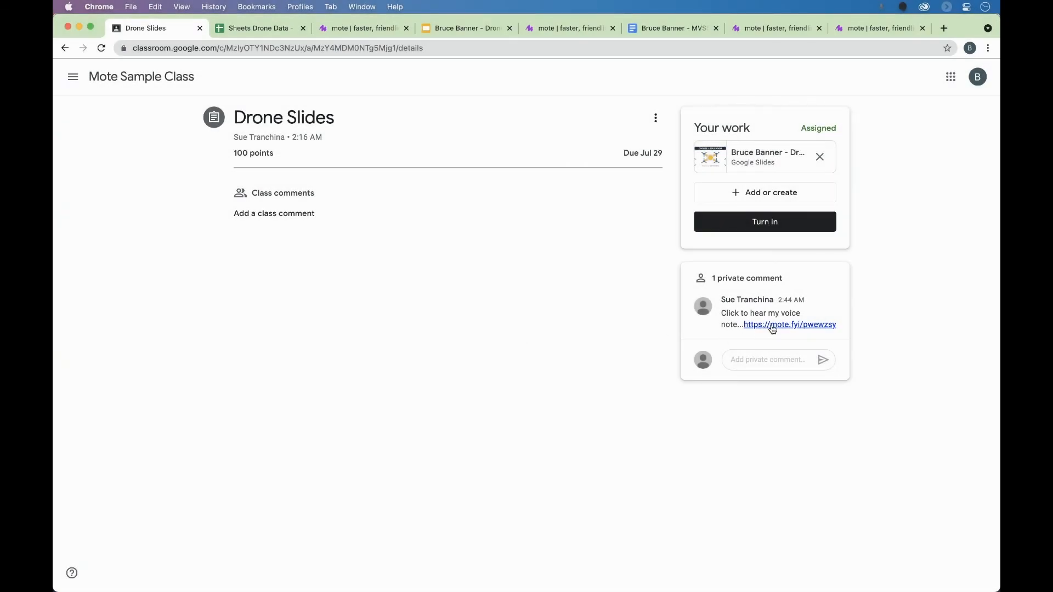
left_click(790, 324)
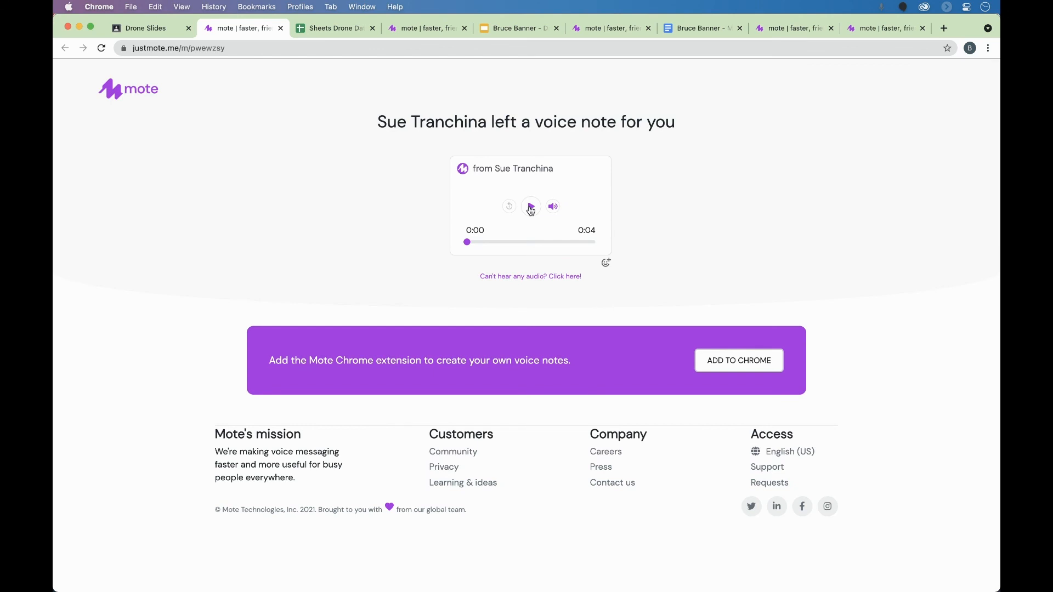